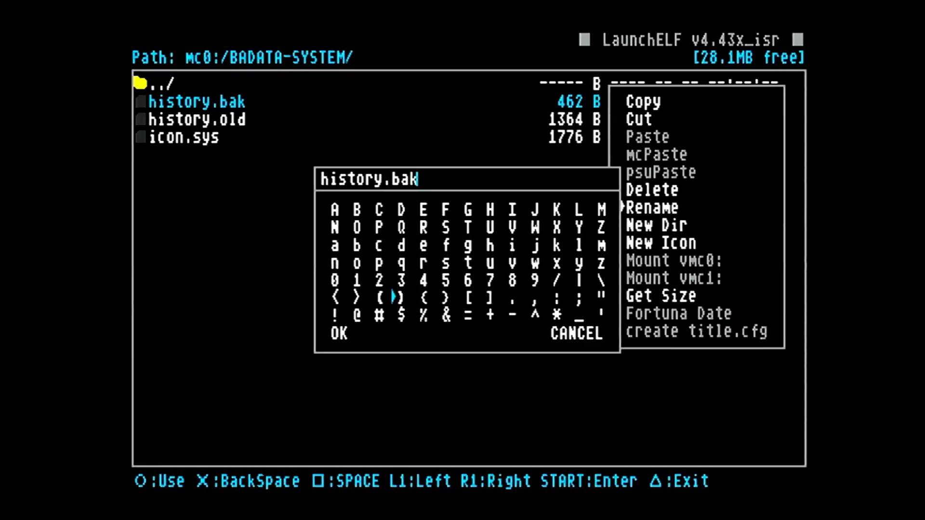
Confirm the edited new name for history.bak in BADATA-SYSTEM
key("BackSpace")
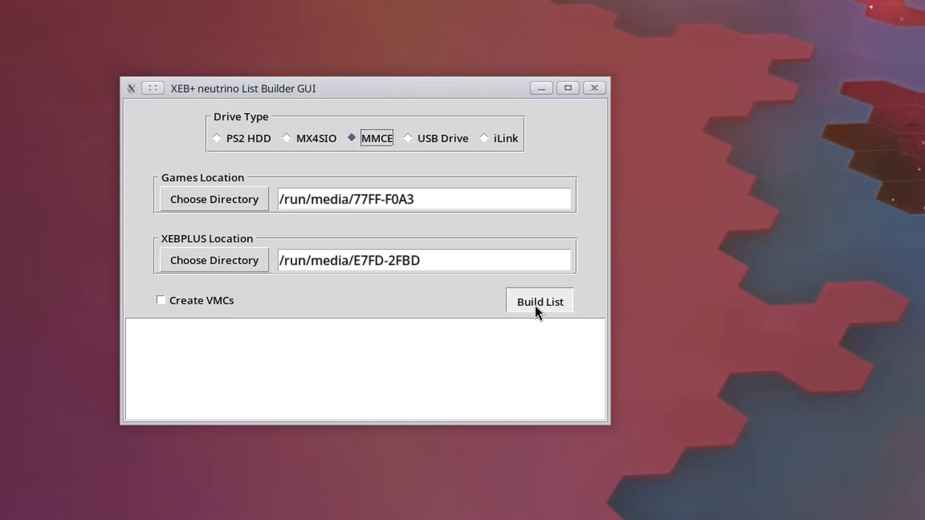
Build the MMCE game list with Create VMCs left unchecked
left_click(538, 302)
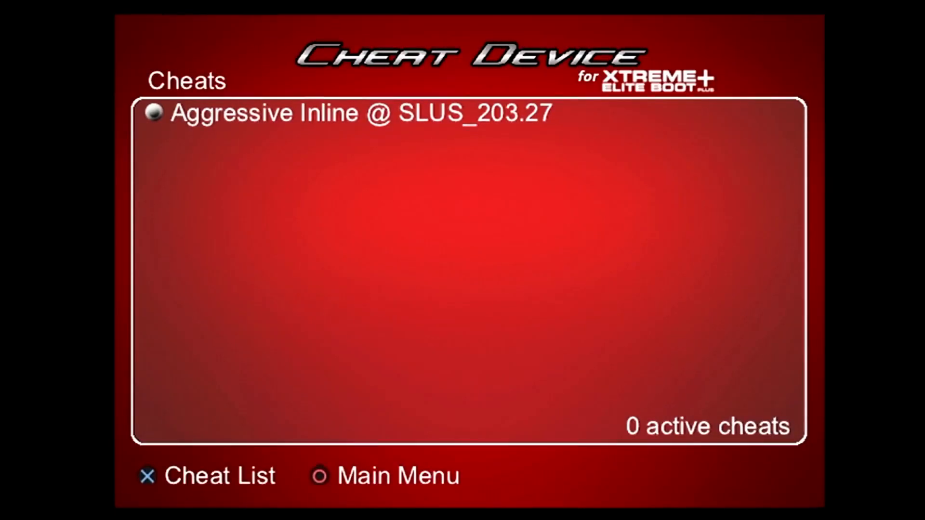
Enable two Aggressive Inline cheats, then choose Retrun To Dashboard
left_click(360, 112)
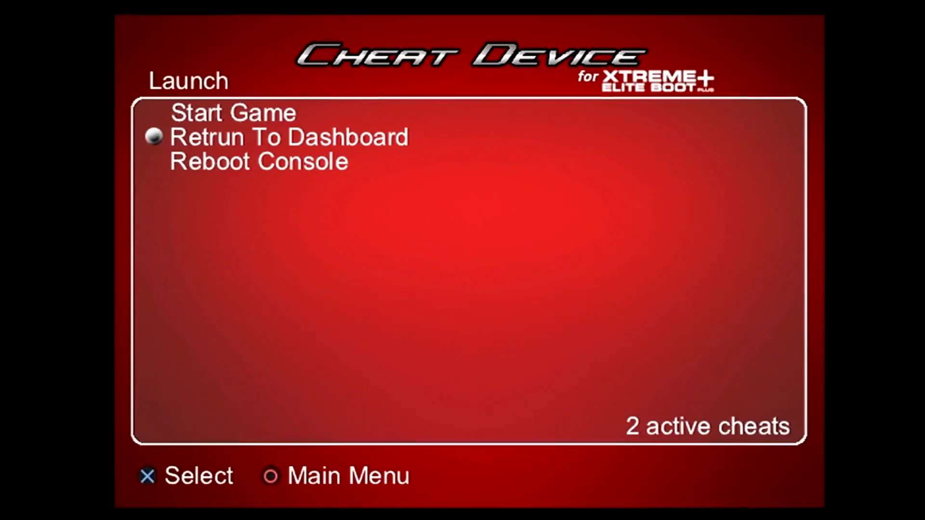
key("Up")
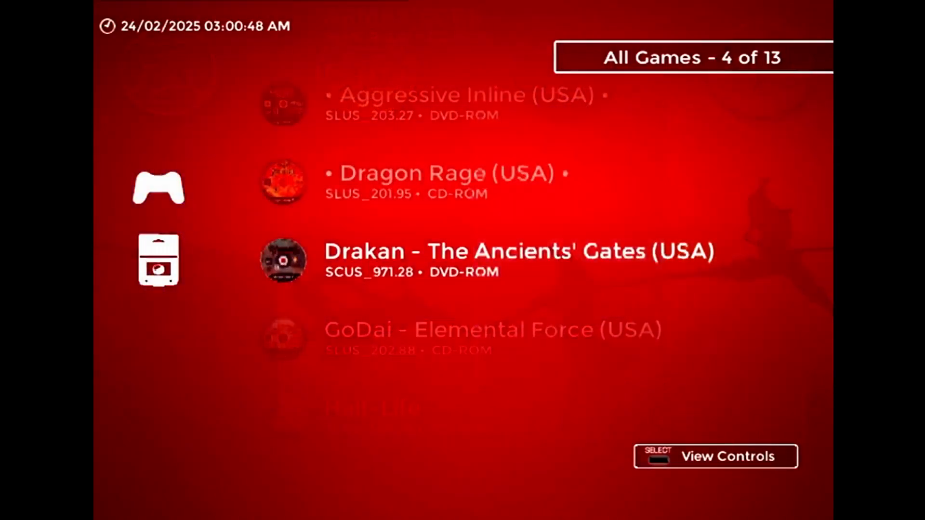
Scroll to GoDai - Elemental Force and open its Per-Game Settings
scroll("up", 3)
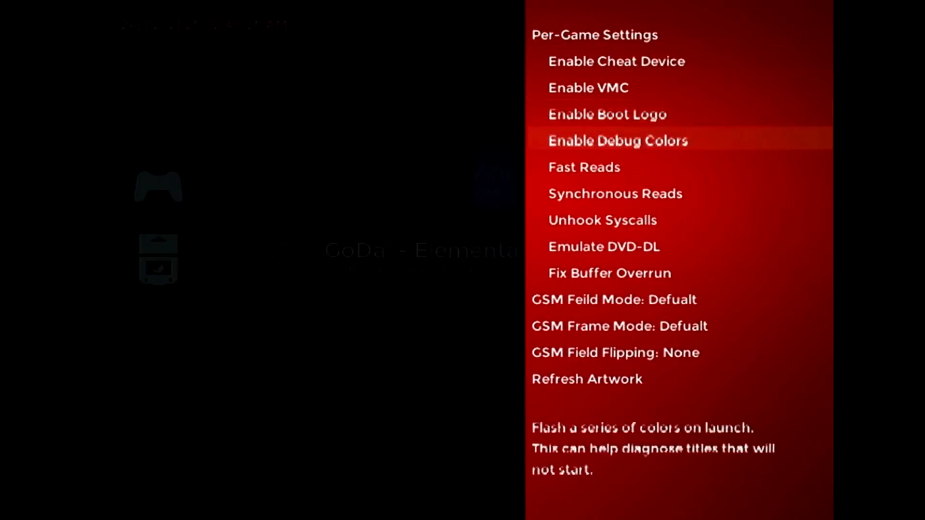
Close GoDai's Per-Game Settings and scroll up to Aggressive Inline (2 of 13)
key("select")
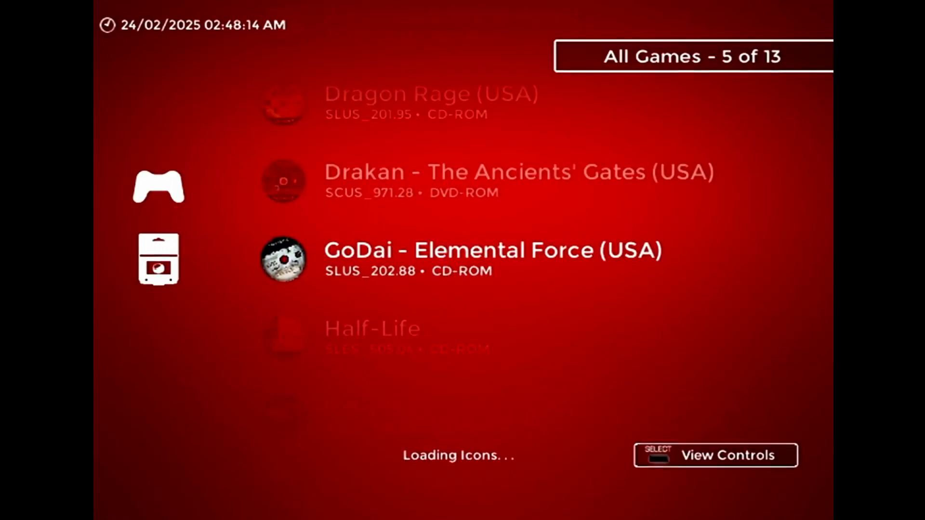
scroll("up", 3)
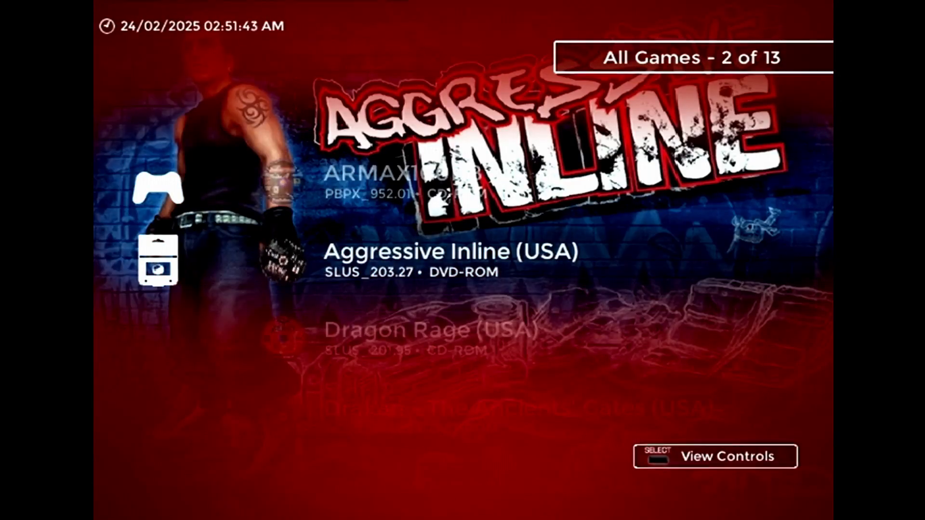